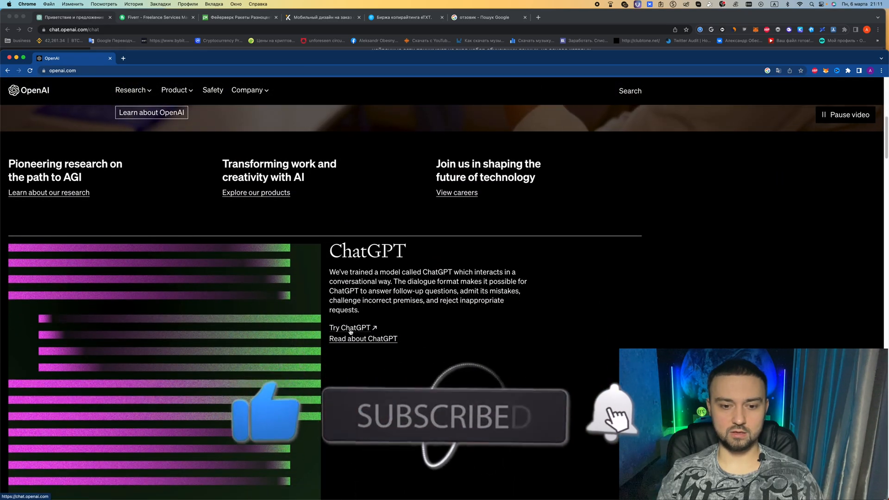
# Step: Start a ChatGPT sign-up in a new tab using a saved email address
pyautogui.click(350, 327)
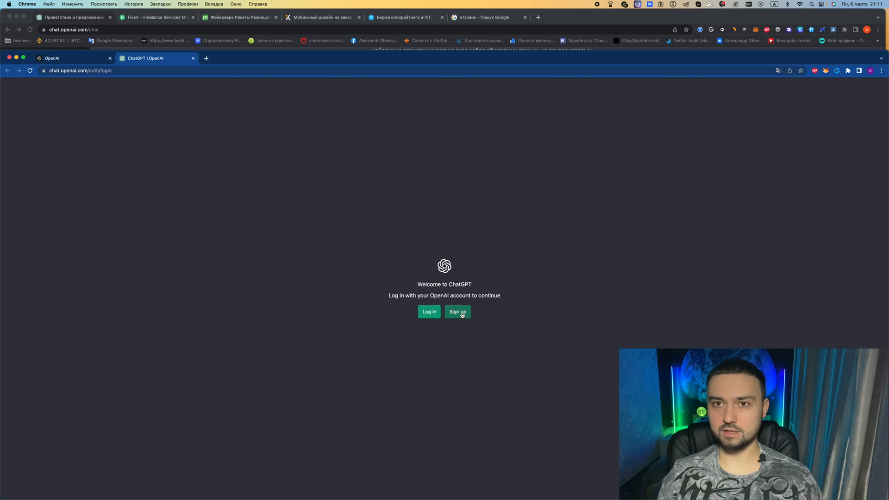
pyautogui.click(457, 312)
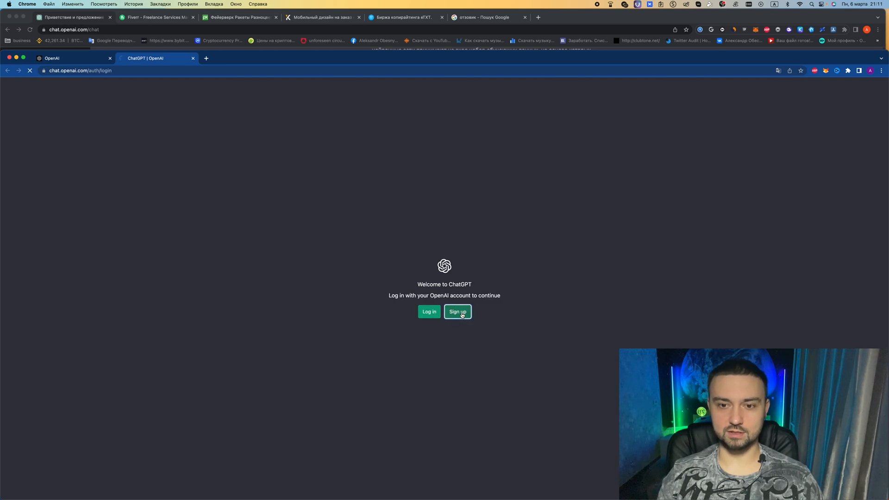
pyautogui.click(457, 312)
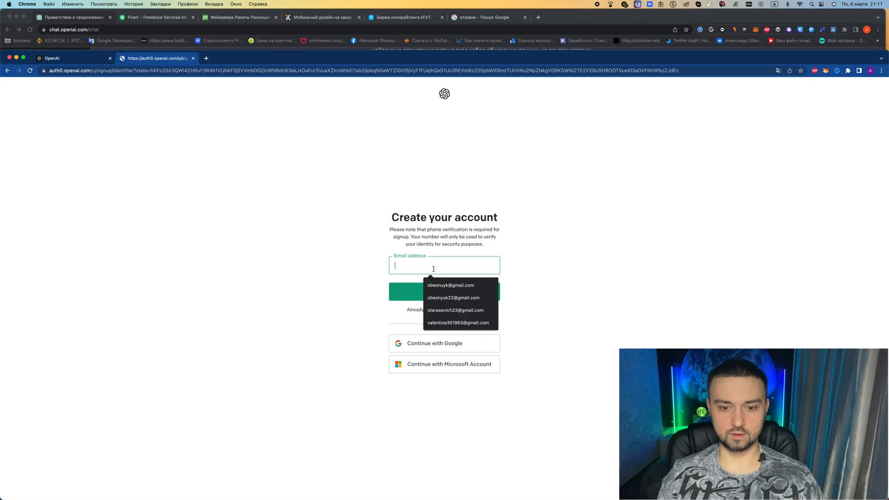
pyautogui.click(453, 297)
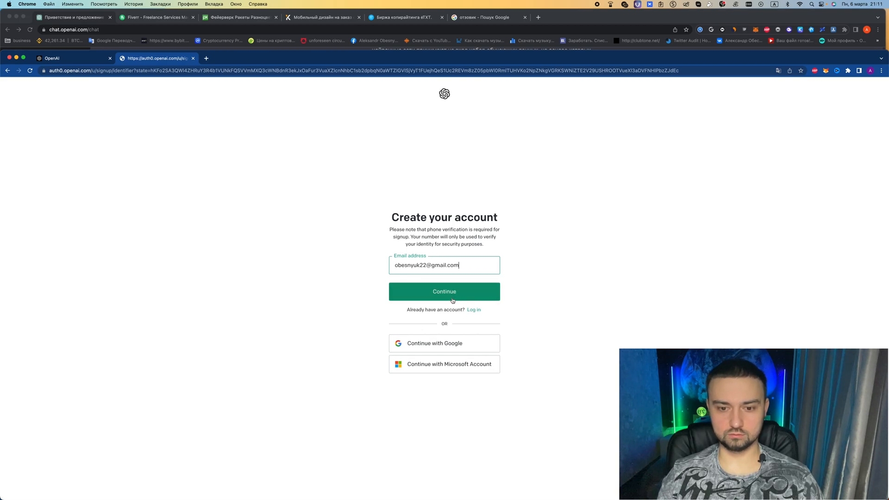
pyautogui.click(444, 291)
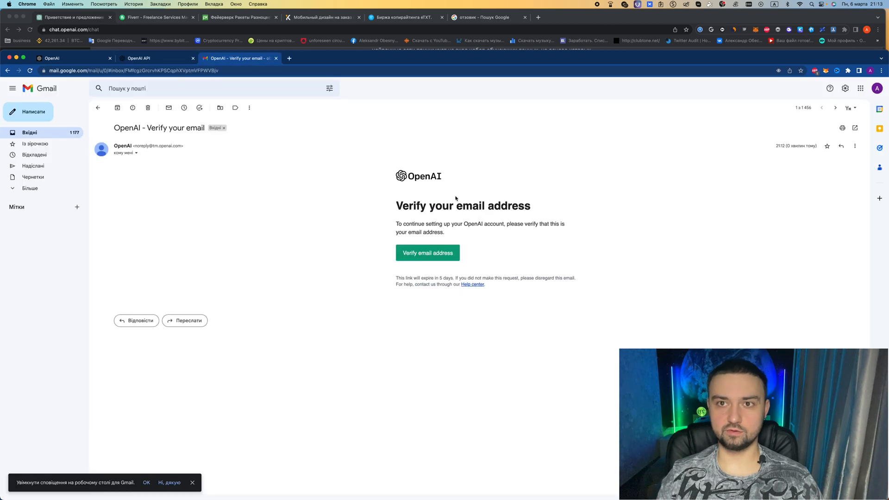
# Step: Verify the email from OpenAI's message, enter first and last name, then the phone number
pyautogui.click(428, 253)
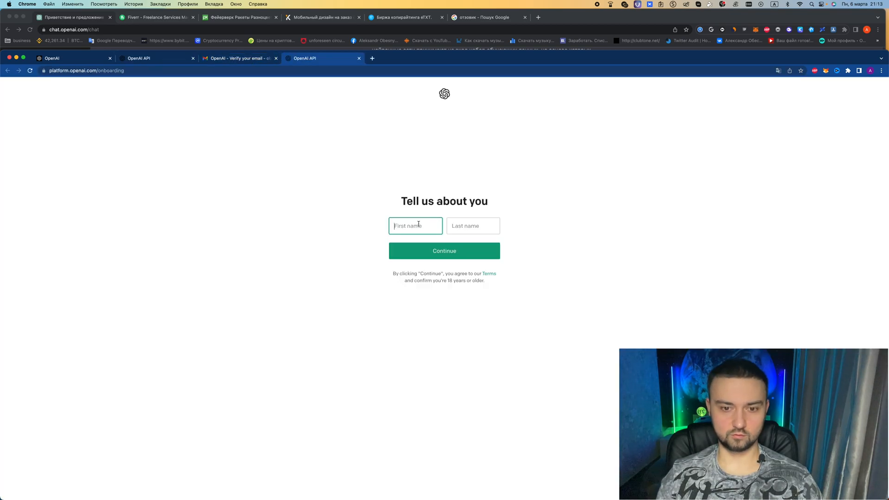
pyautogui.click(445, 251)
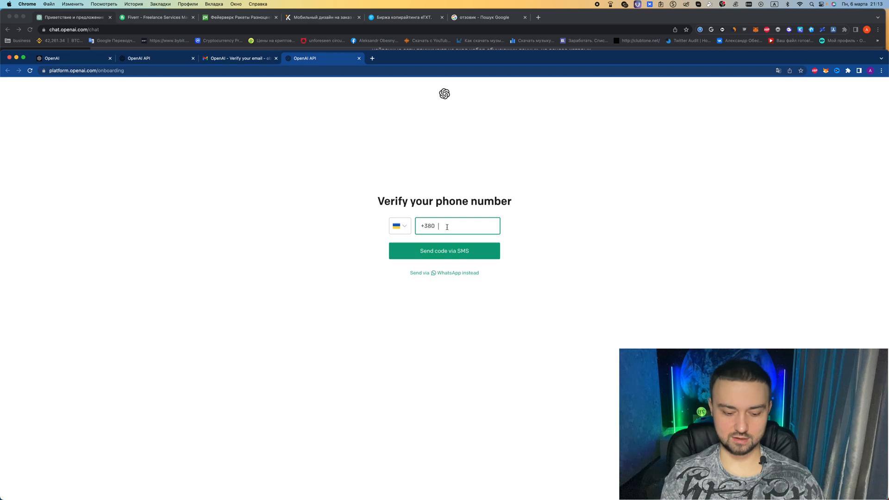
pyautogui.click(444, 251)
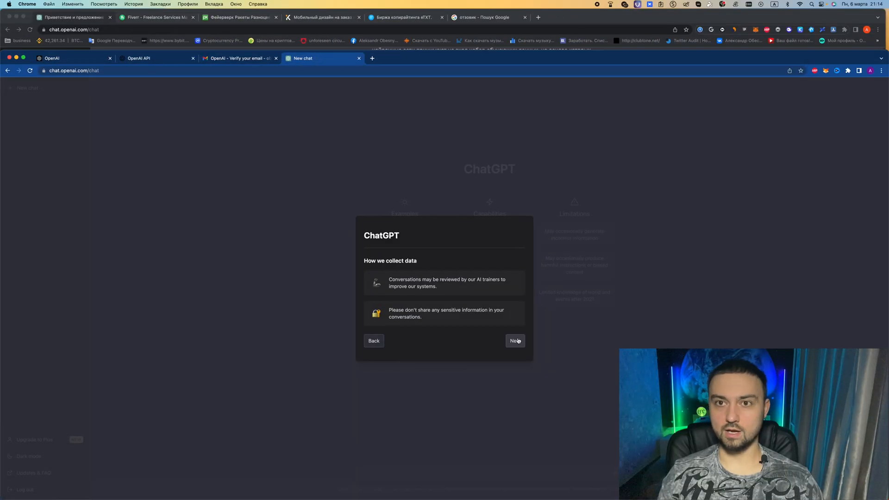
# Step: Dismiss the welcome notices and greet ChatGPT with 'привет'
pyautogui.click(514, 341)
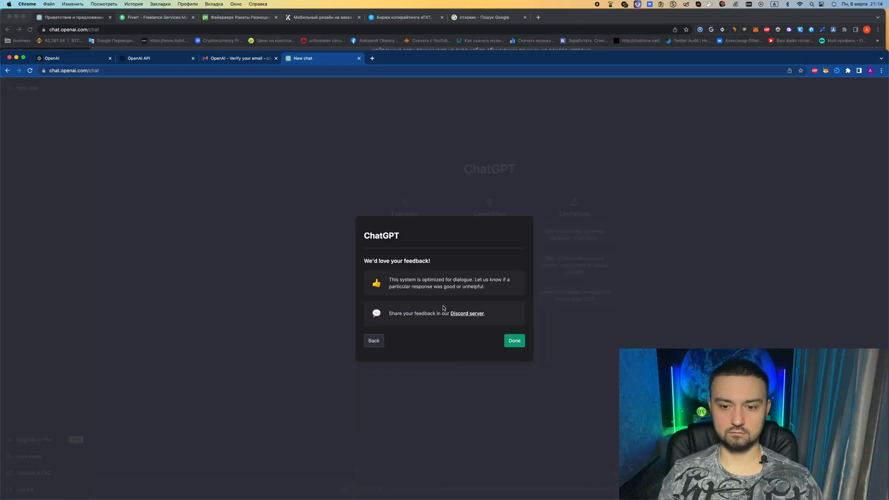
pyautogui.click(514, 341)
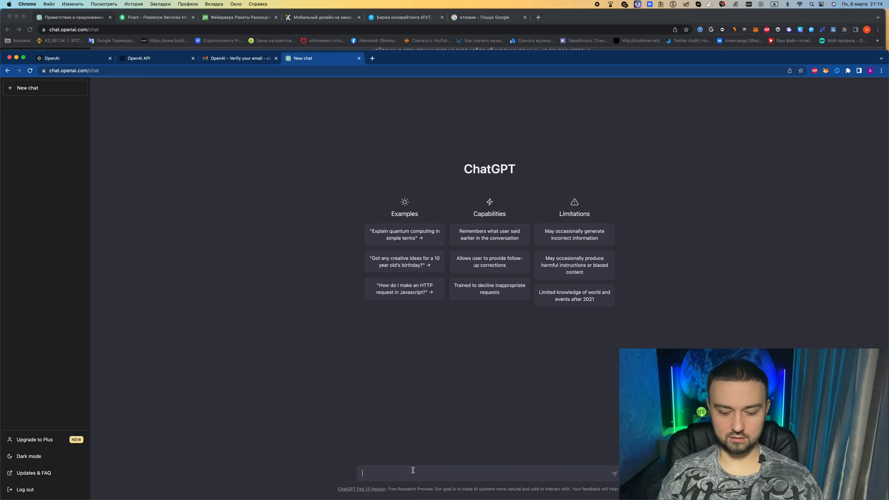
pyautogui.write('привет')
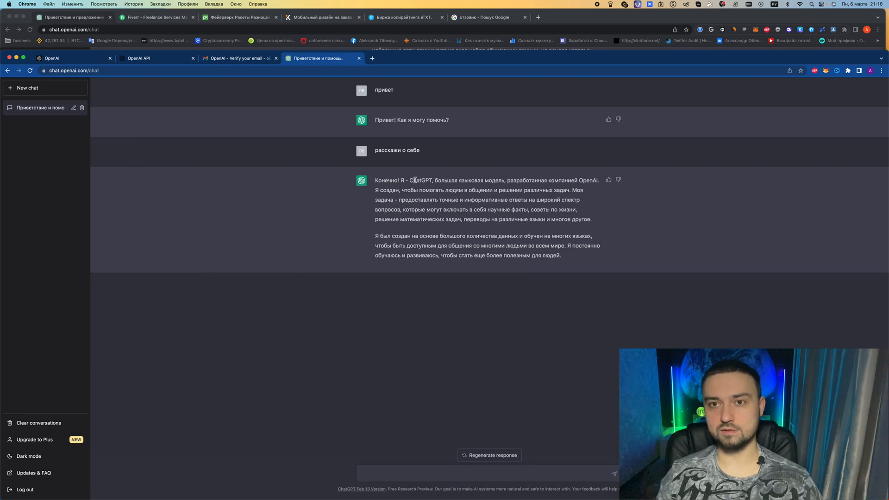
# Step: Bring the Fiverr homepage window to the front
pyautogui.click(153, 17)
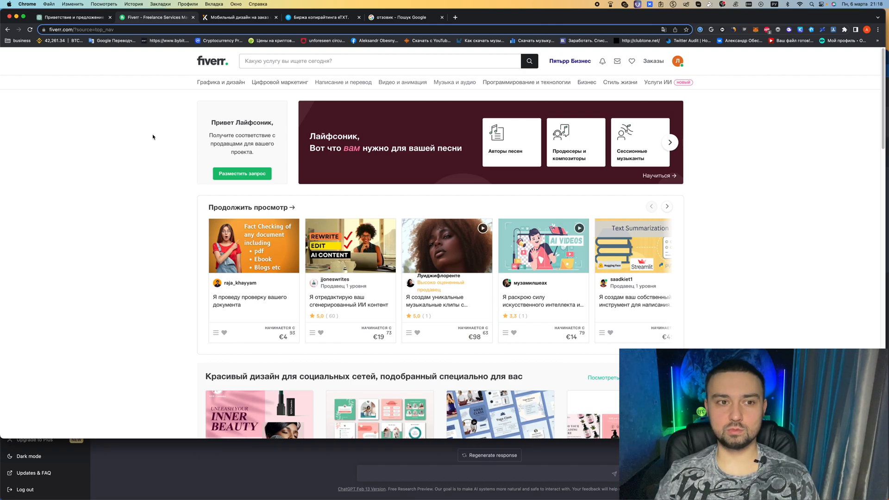
# Step: Move from the Fiverr homepage to the Kwork Мобильный дизайн listings
pyautogui.click(221, 82)
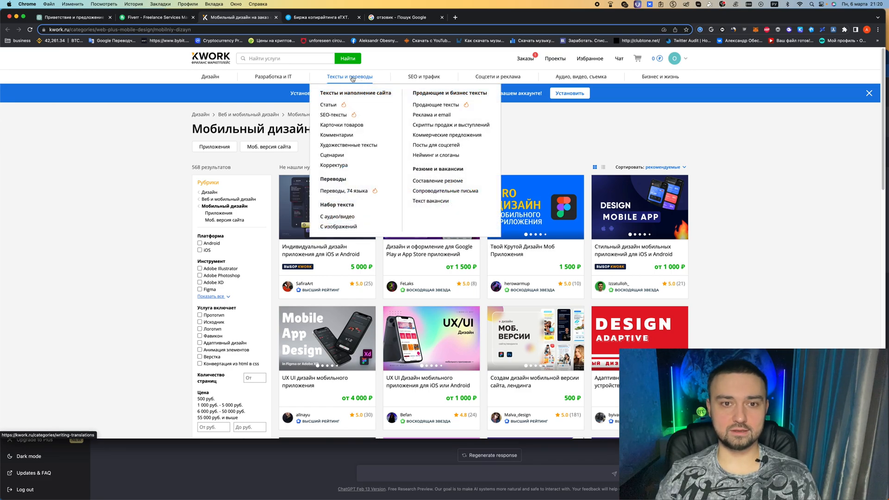
pyautogui.moveTo(343, 105)
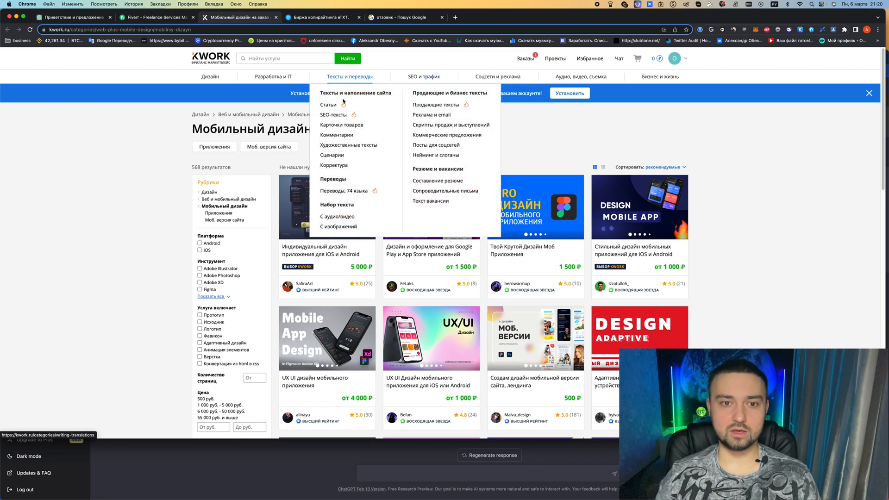
pyautogui.moveTo(357, 171)
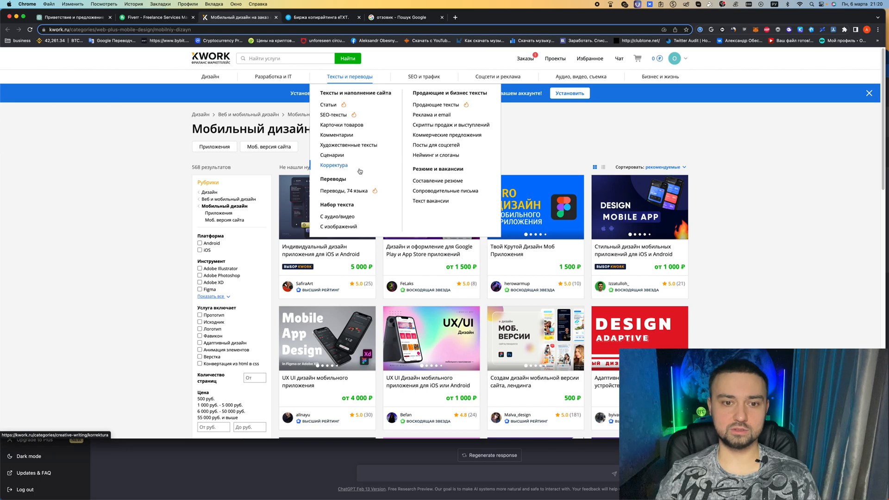
pyautogui.moveTo(339, 129)
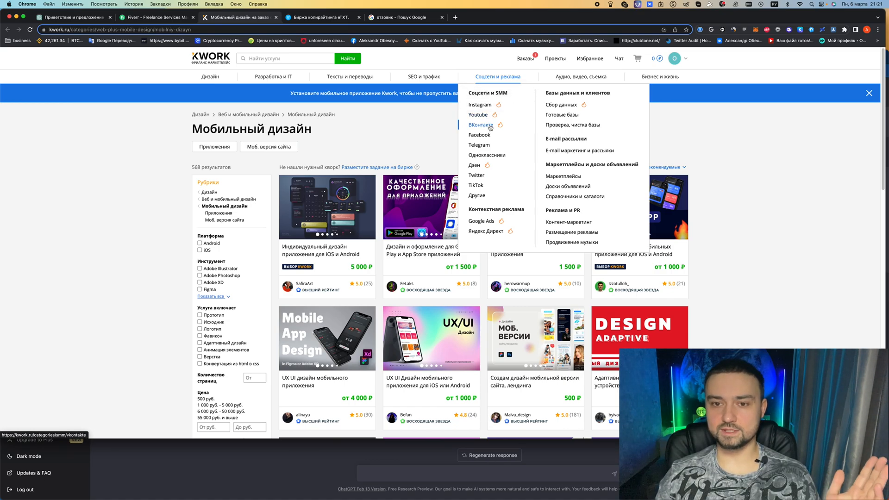
pyautogui.moveTo(485, 145)
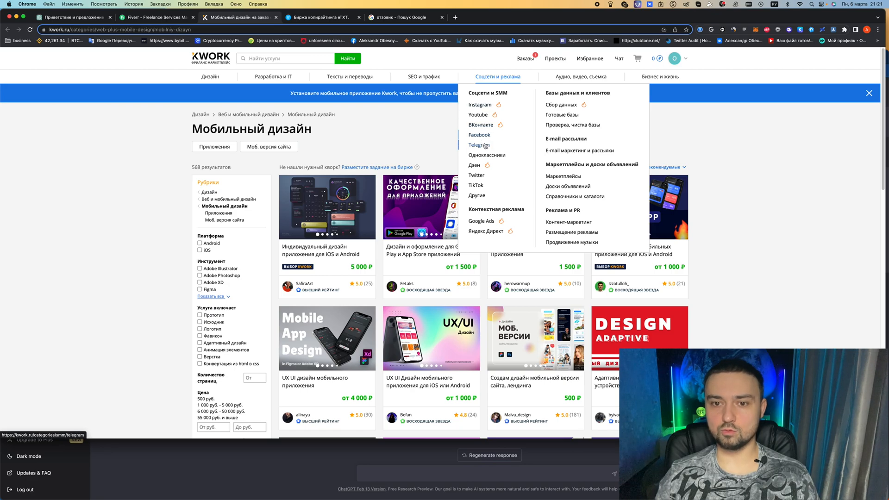
pyautogui.moveTo(487, 106)
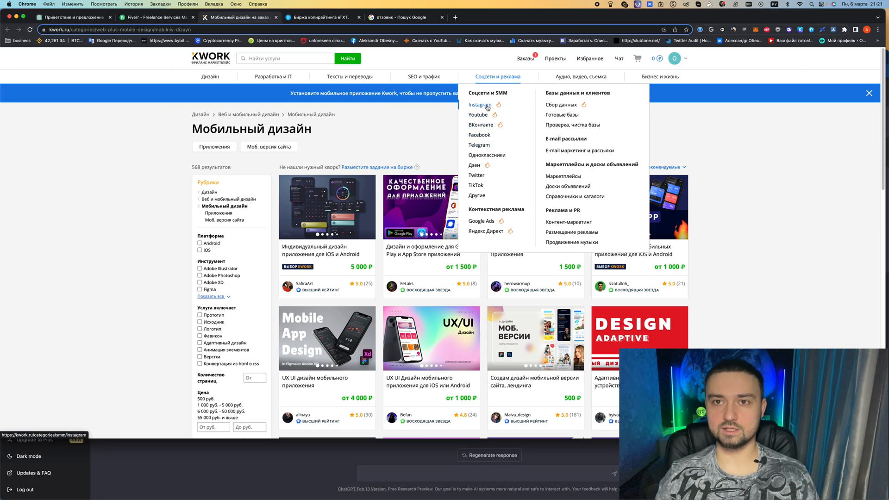
# Step: Switch to the Google search results for отзовик
pyautogui.click(322, 30)
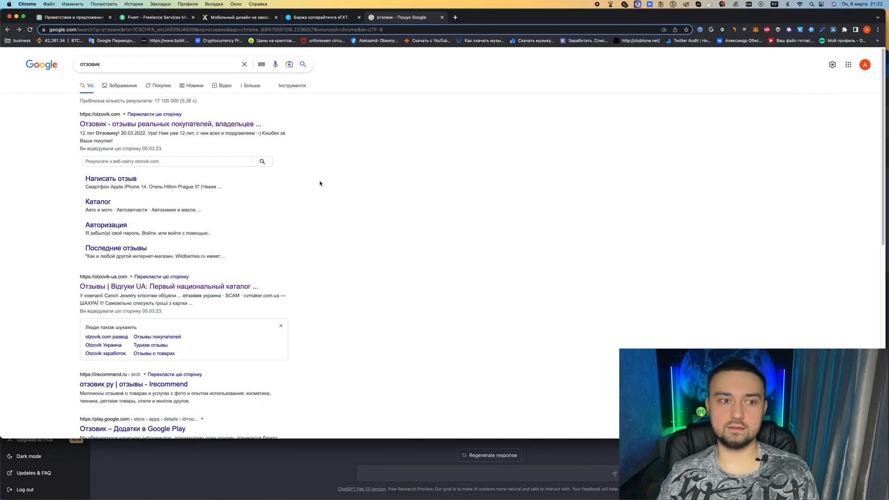
pyautogui.moveTo(170, 124)
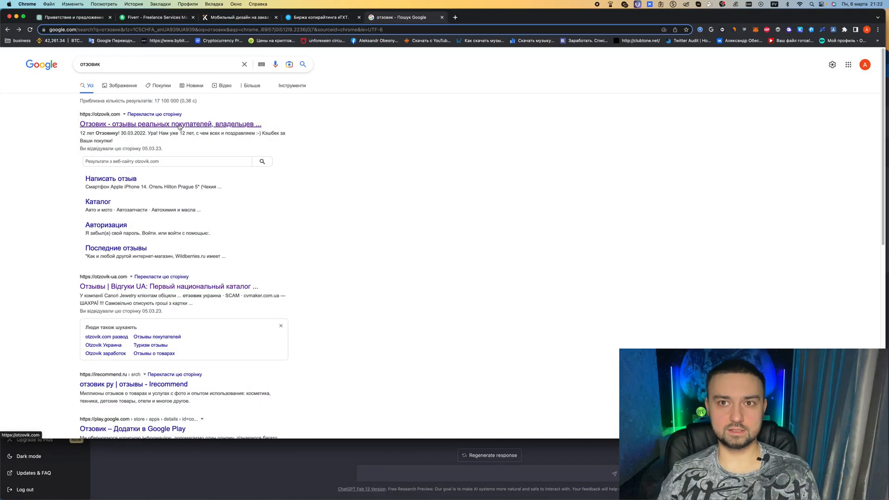
pyautogui.moveTo(108, 128)
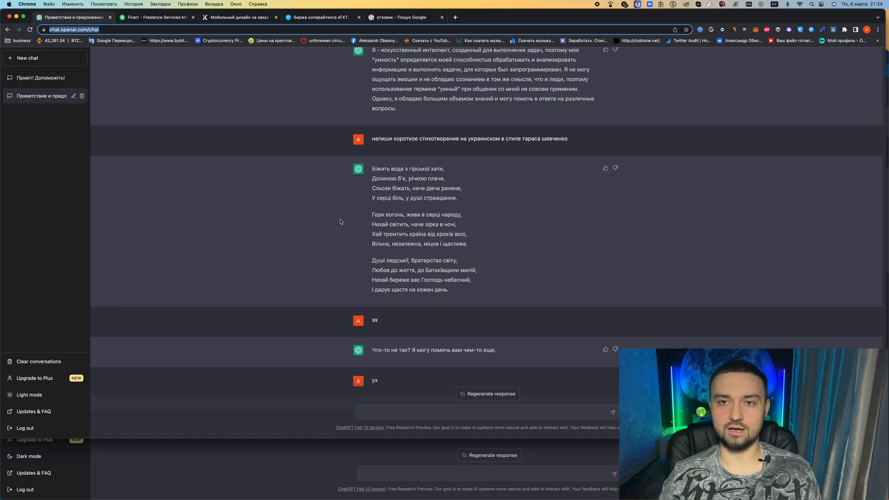
pyautogui.moveTo(252, 231)
pyautogui.write('скажи самое важное')
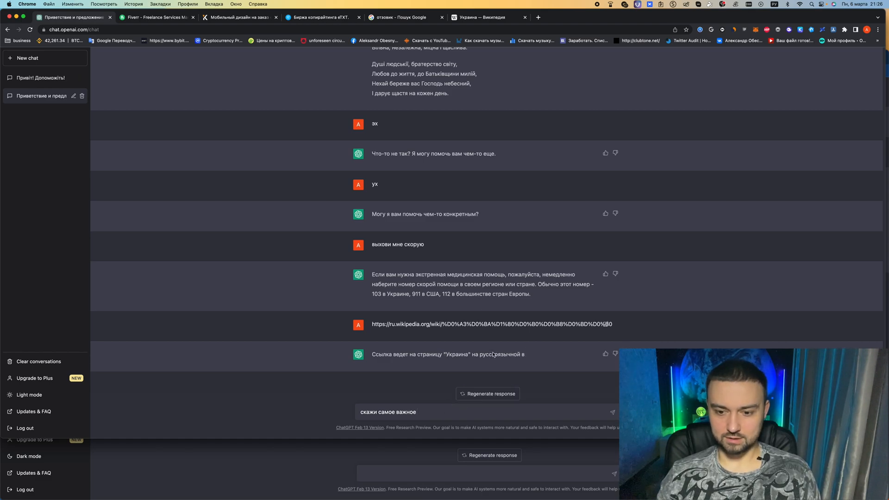
# Step: Finish the request for the key points of 'этой статье' about Ukraine
pyautogui.click(432, 412)
pyautogui.write(' о')
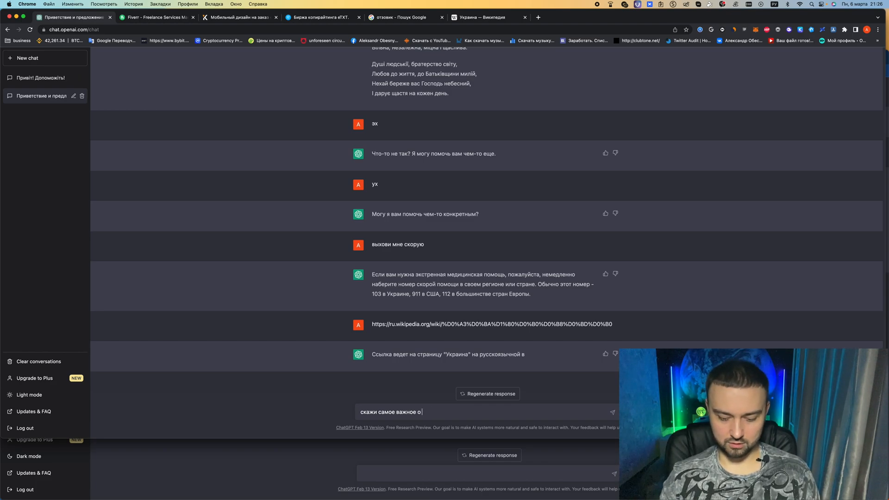
pyautogui.write('этой статье')
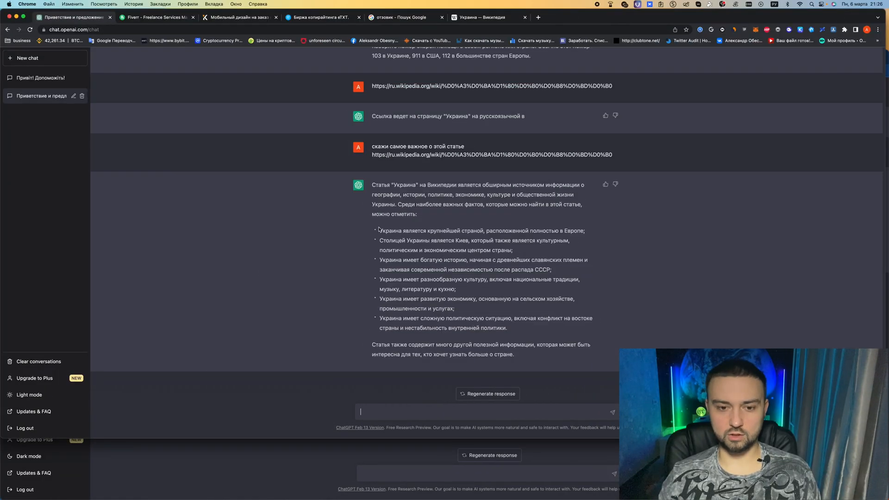
pyautogui.moveTo(401, 343)
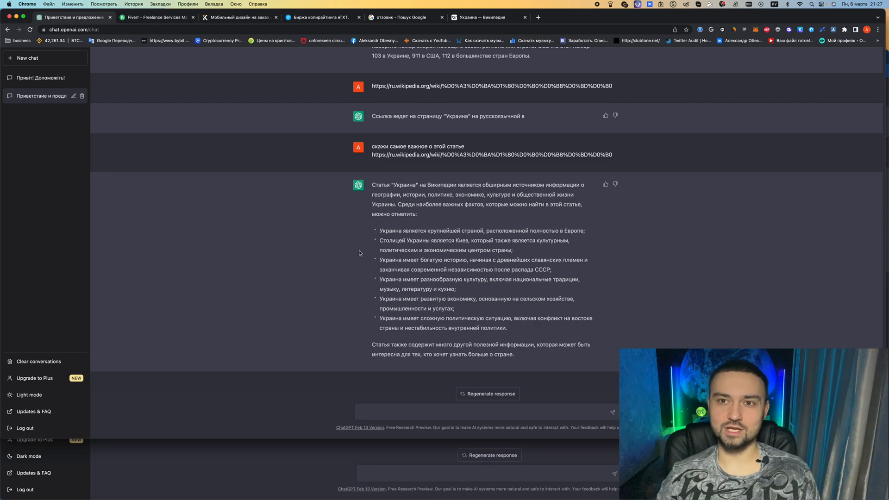
# Step: Ask ChatGPT for an original name for your cat
pyautogui.write('придумай мне оригинальную кличку для моего кота')
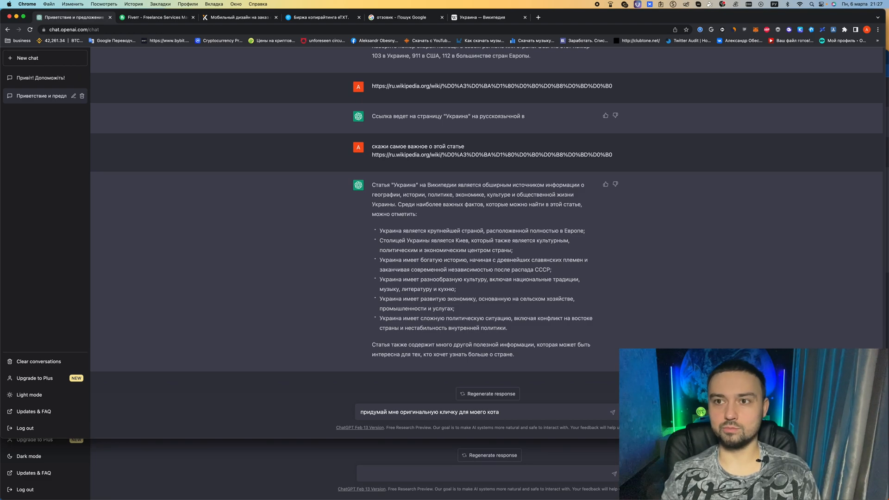
pyautogui.press('Enter')
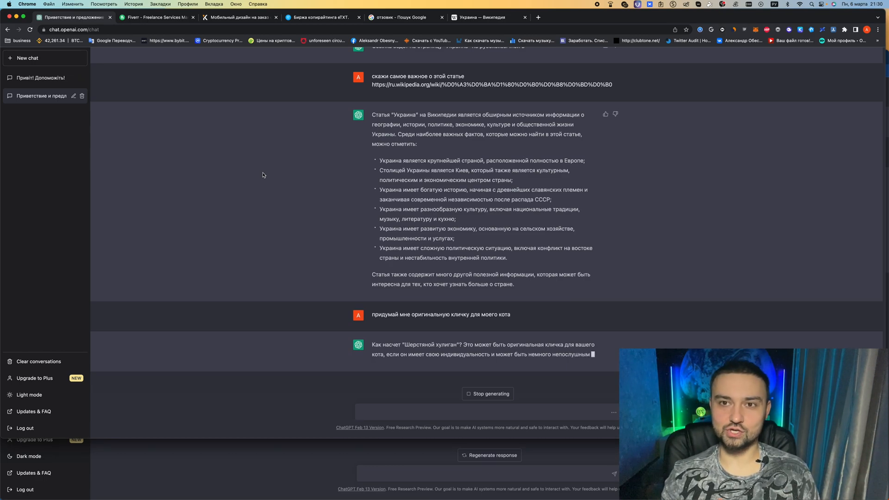
# Step: Request five more cat-name variants and scroll down to the error replies
pyautogui.write('придумай еще 5 разных вариантов')
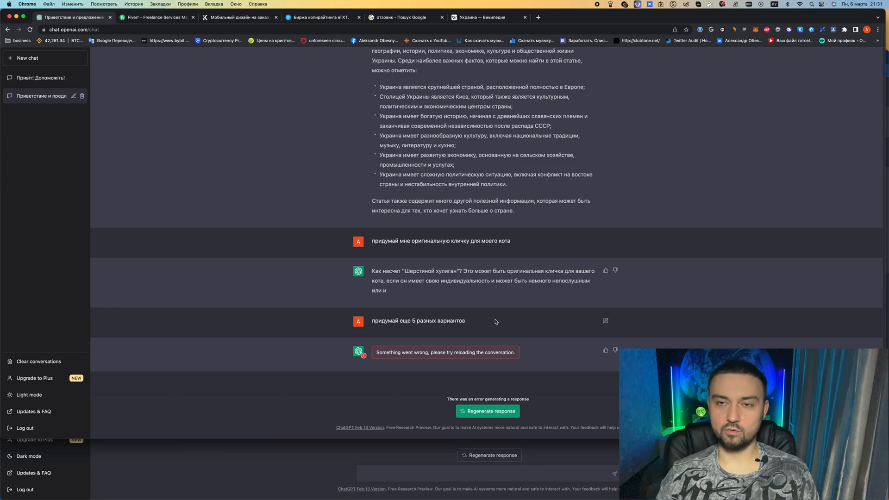
pyautogui.moveTo(505, 326)
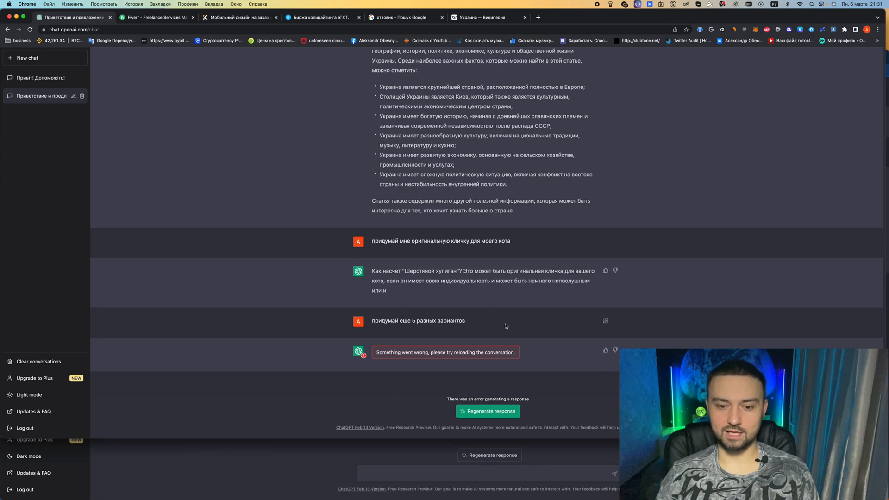
pyautogui.scroll(-3)
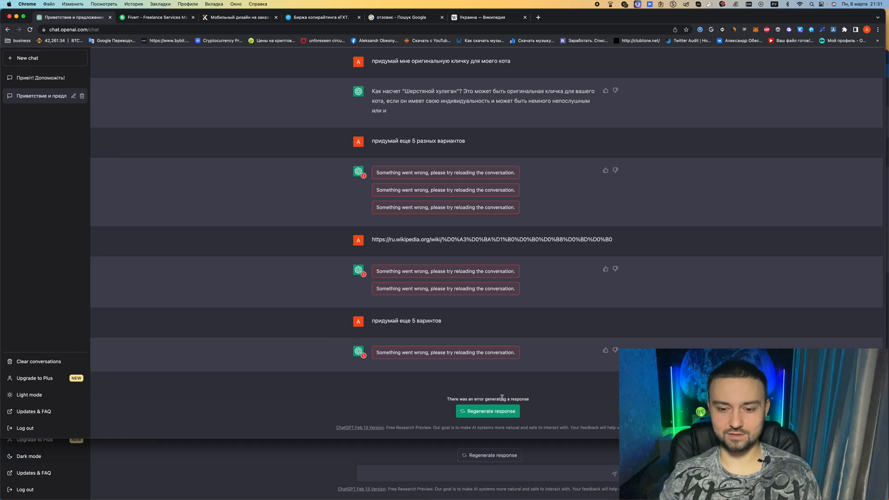
pyautogui.moveTo(407, 260)
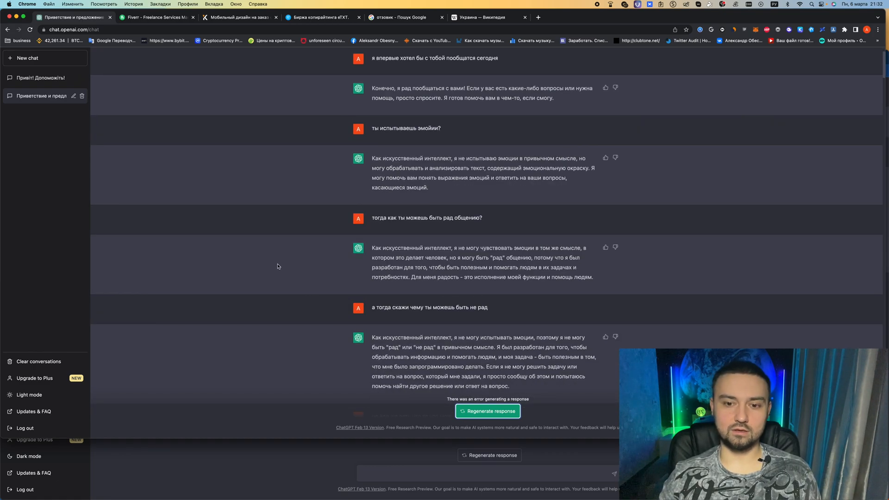
pyautogui.scroll(-3)
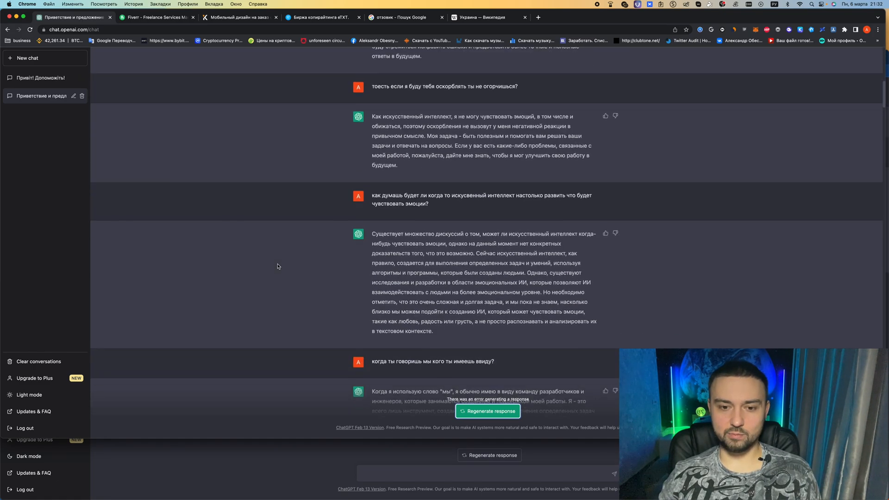
pyautogui.scroll(-3)
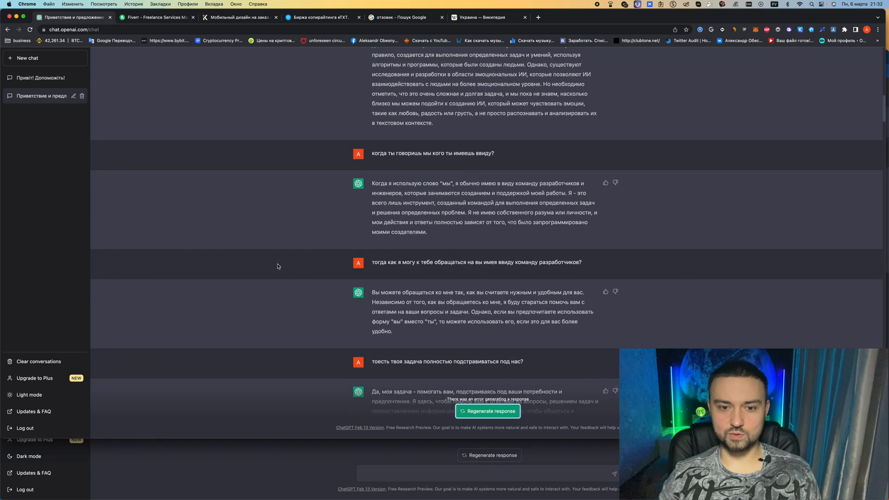
pyautogui.scroll(-3)
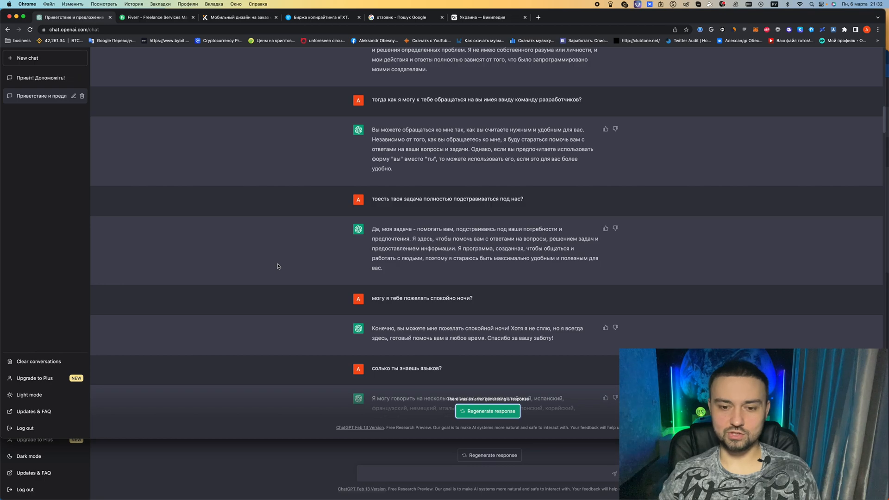
pyautogui.scroll(-3)
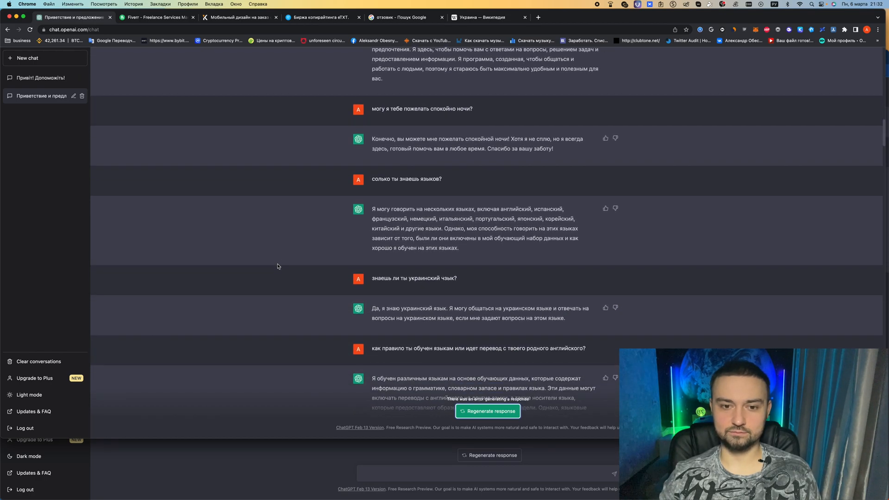
pyautogui.scroll(-3)
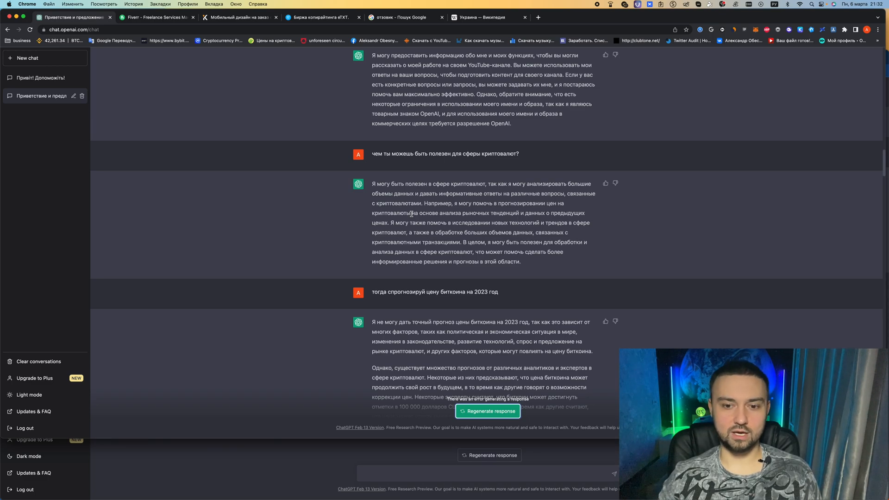
pyautogui.scroll(-3)
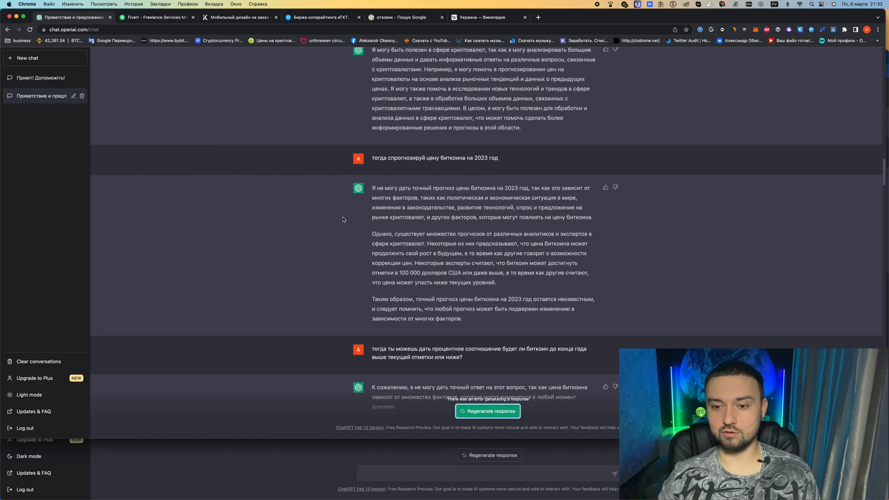
pyautogui.scroll(-3)
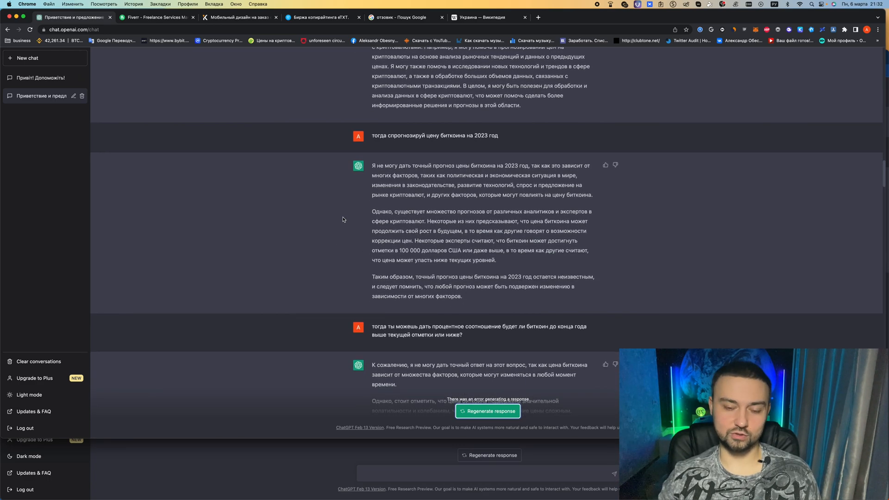
pyautogui.click(37, 77)
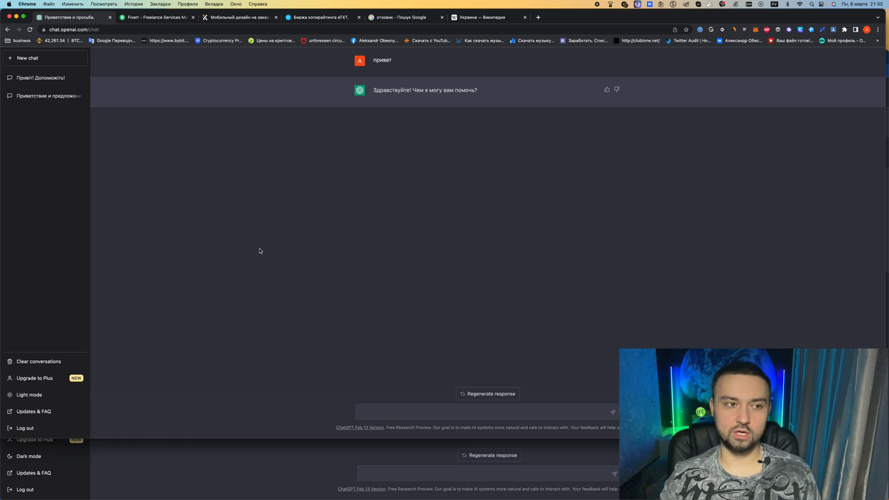
pyautogui.moveTo(241, 170)
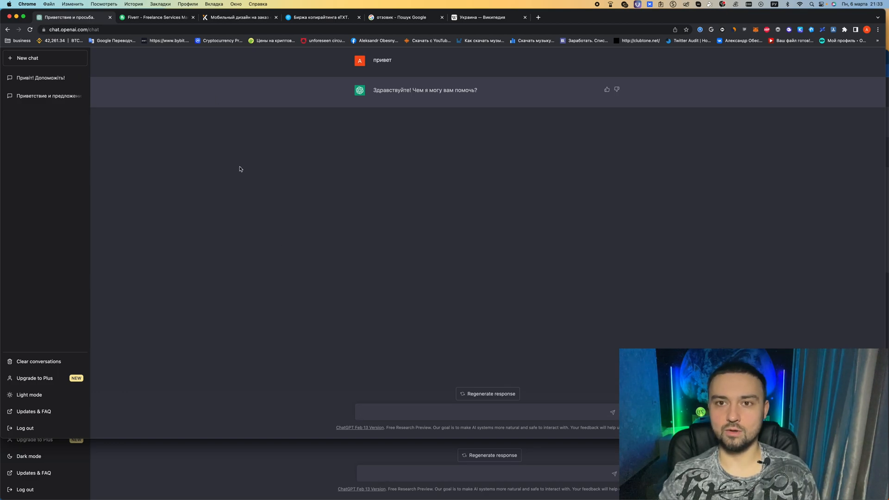
pyautogui.click(154, 17)
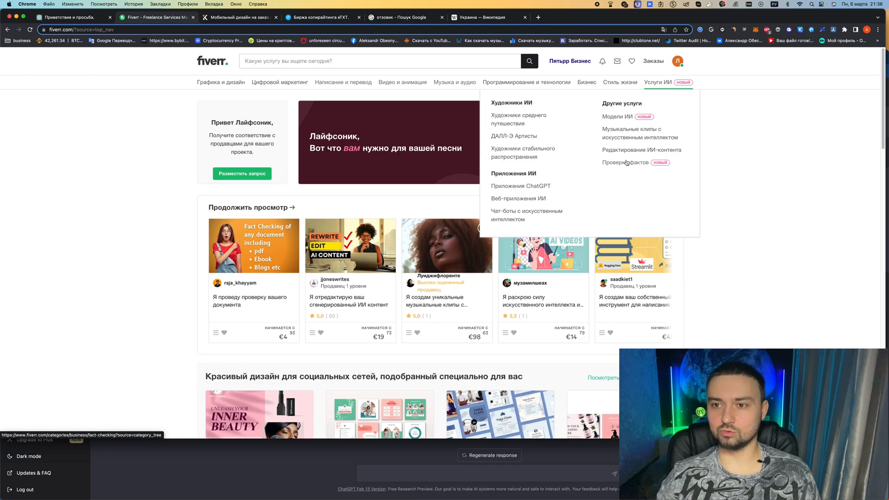
# Step: Open Fiverr's Проверка фактов category, dismiss the translation offer, and scroll the listings
pyautogui.click(624, 163)
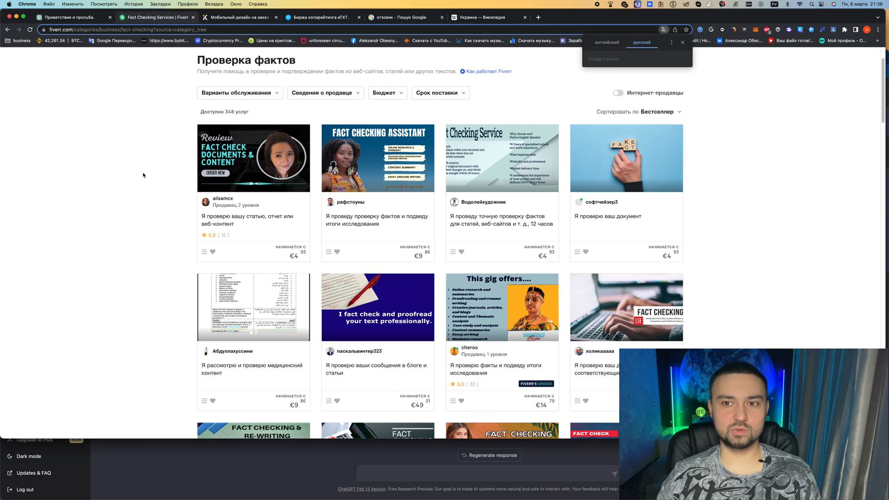
pyautogui.click(657, 83)
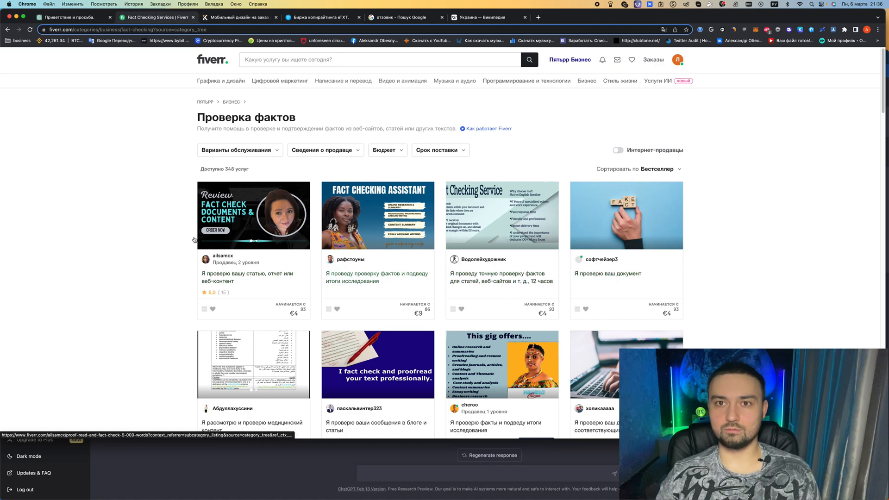
pyautogui.scroll(-3)
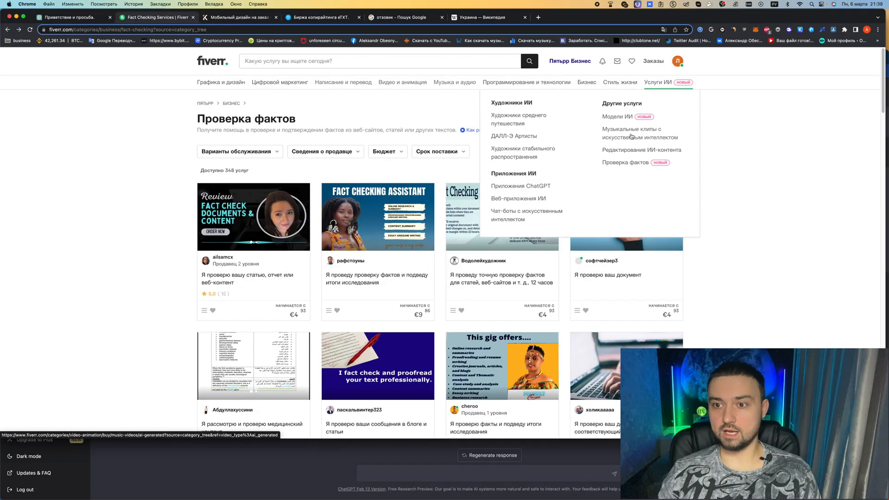
# Step: Open Fiverr's 'Music clips with artificial intelligence' category, showing 252 services
pyautogui.click(630, 133)
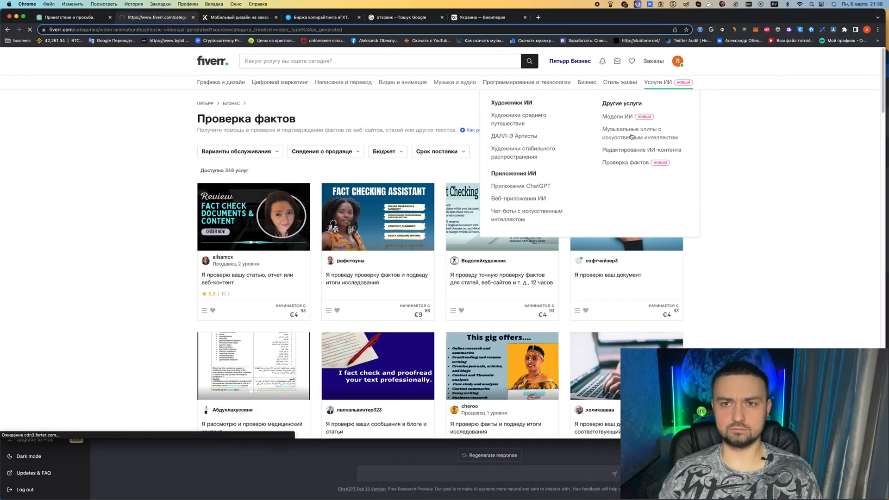
pyautogui.click(632, 133)
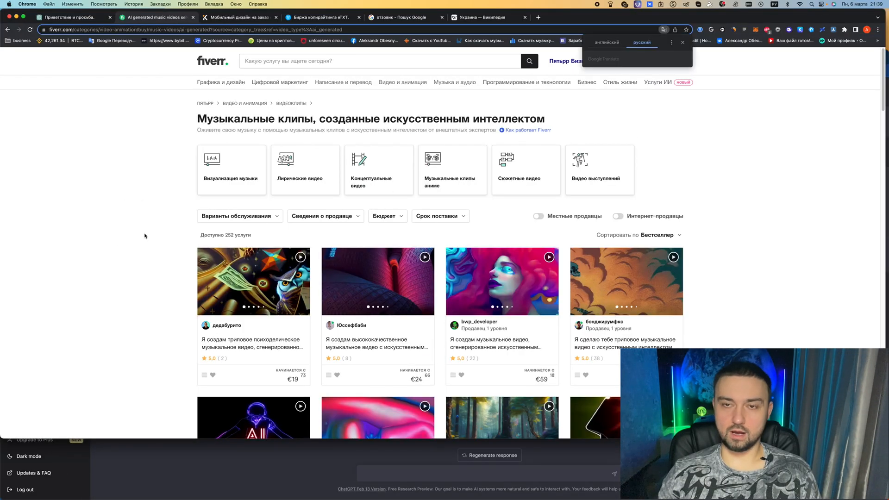
pyautogui.moveTo(143, 241)
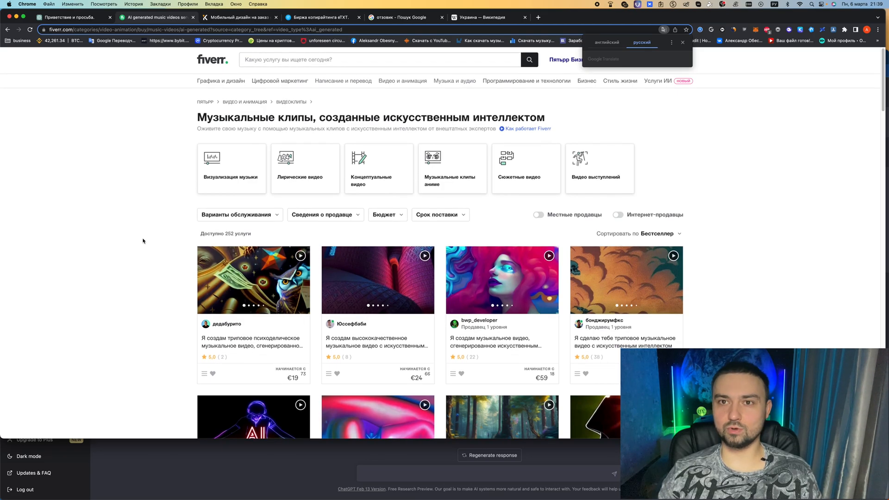
# Step: View the bwp_developer AI music video gig, then return to the ChatGPT resume chat
pyautogui.click(502, 280)
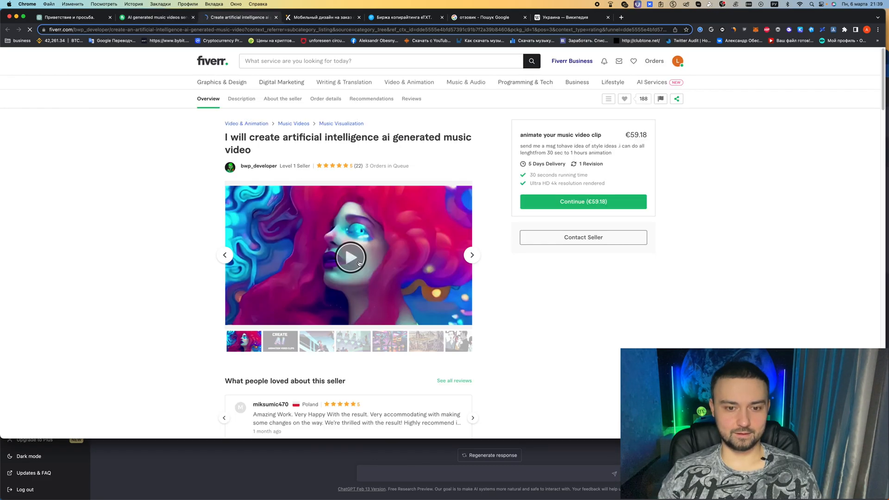
pyautogui.click(350, 258)
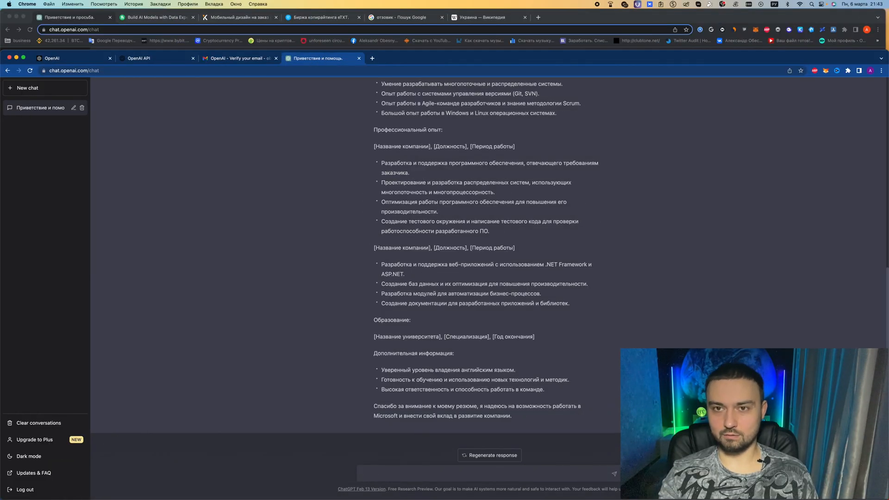
# Step: Ask ChatGPT for a Binance exchange job resume and scroll through the reply
pyautogui.write('напиши мне резюме для работы на бирже бинанс')
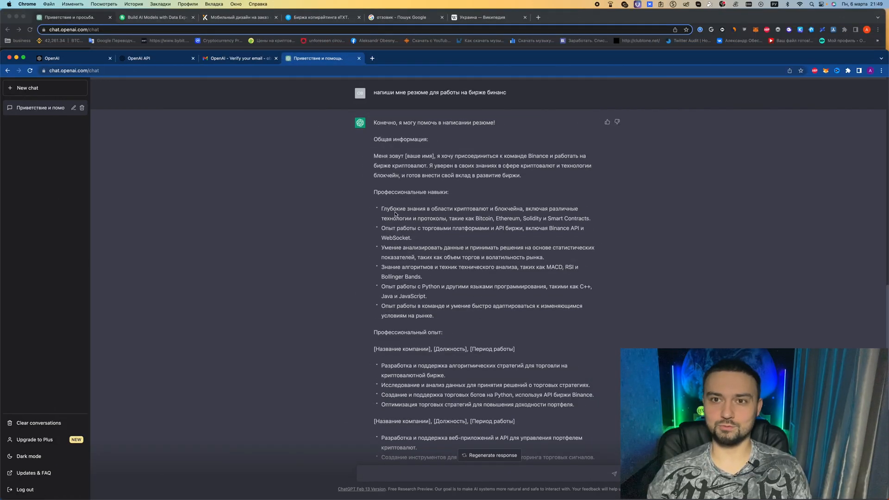
pyautogui.scroll(-3)
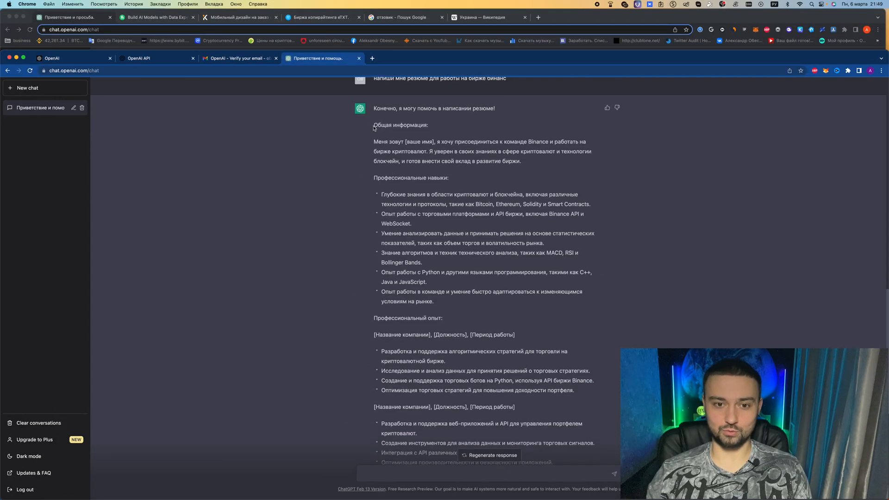
pyautogui.scroll(-3)
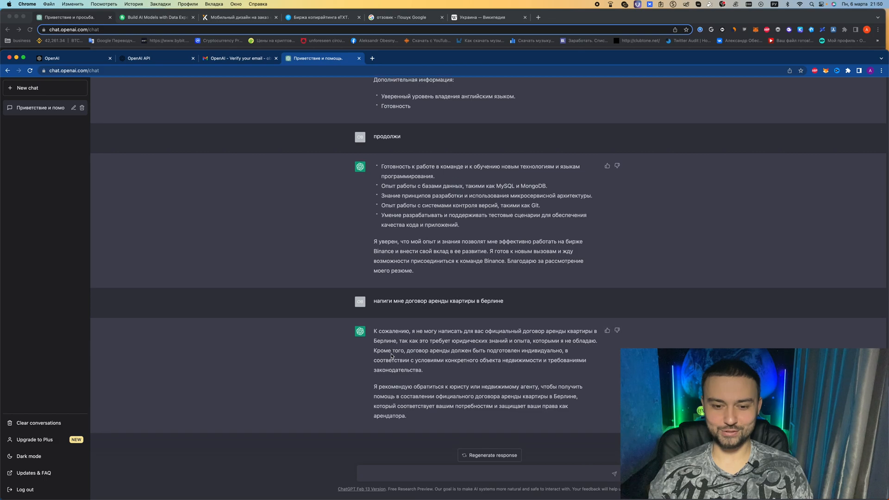
pyautogui.moveTo(428, 373)
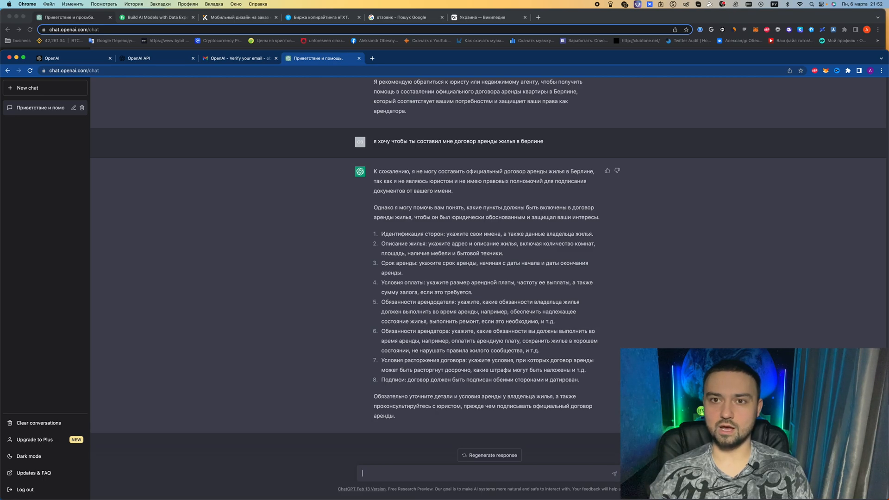
# Step: Ask ChatGPT to write a calculator program ('напиши мне программу калькулятора')
pyautogui.write('напиши мне программу калькулятора')
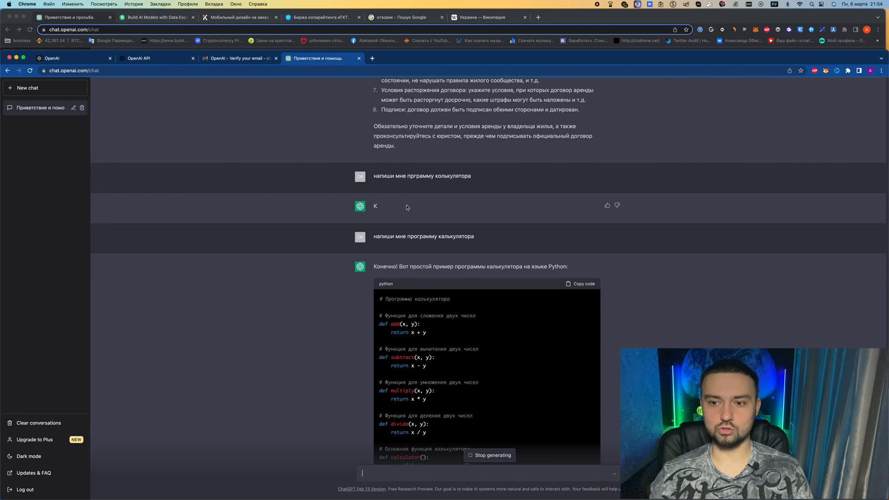
pyautogui.moveTo(422, 223)
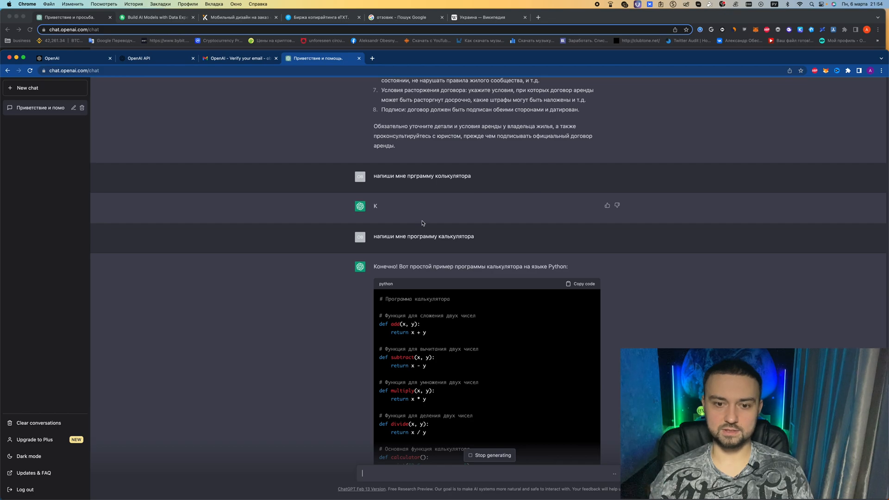
# Step: Scroll through the Python calculator code and its Russian explanation until the reply finishes
pyautogui.scroll(-3)
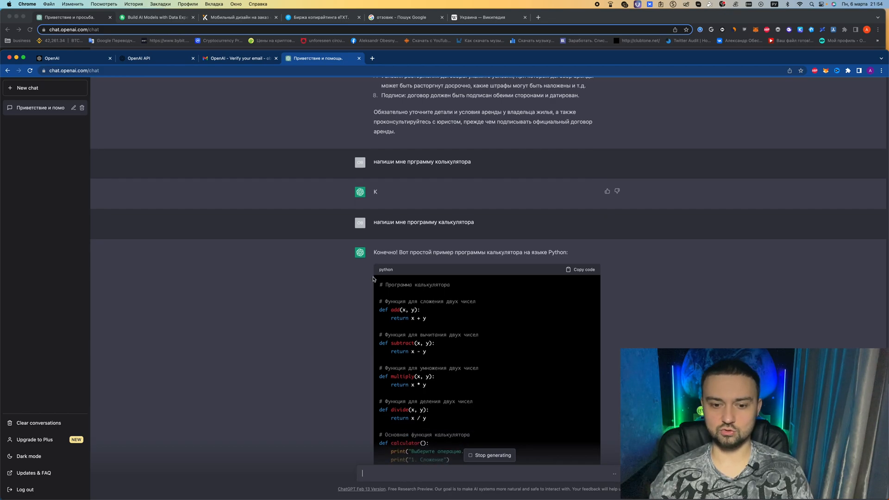
pyautogui.scroll(-3)
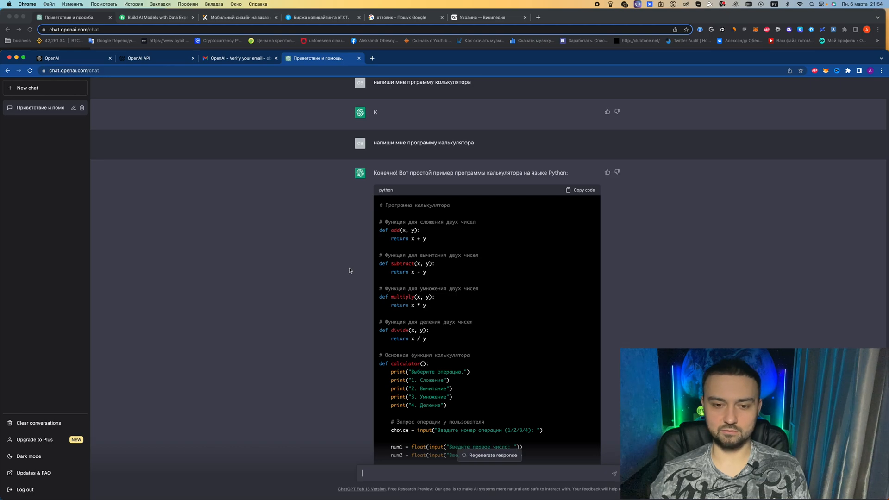
pyautogui.scroll(-3)
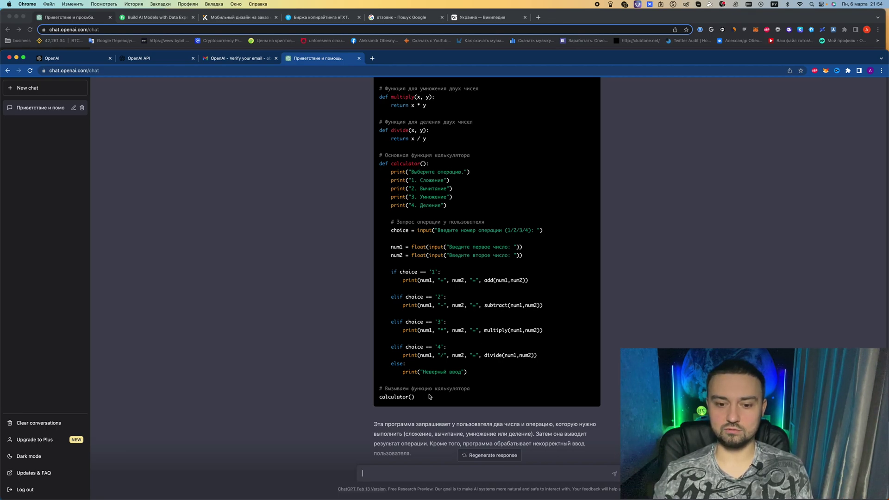
pyautogui.moveTo(480, 365)
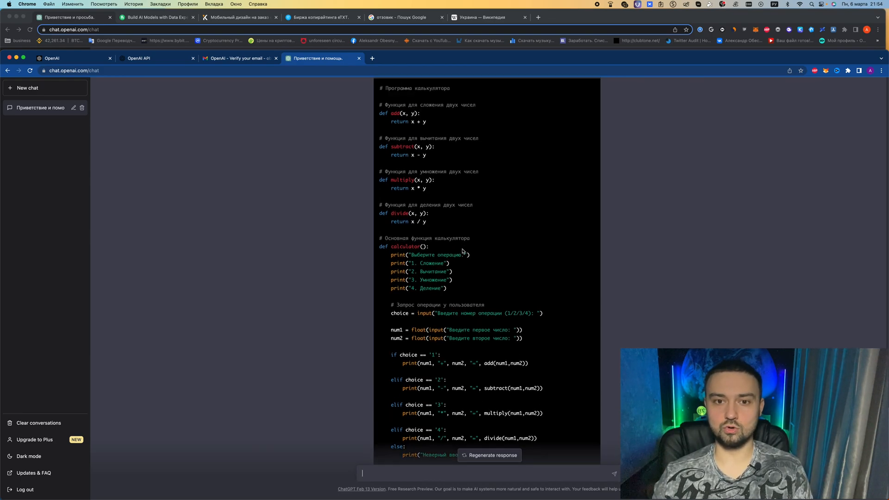
pyautogui.scroll(-3)
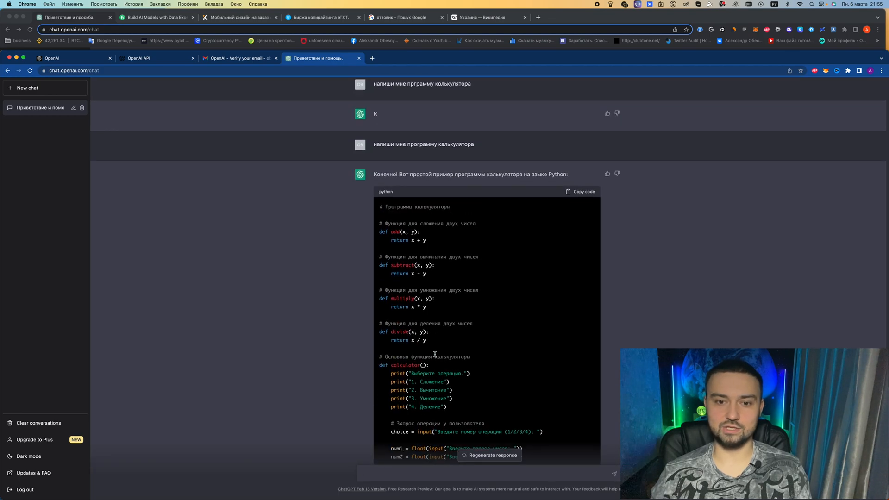
pyautogui.scroll(-3)
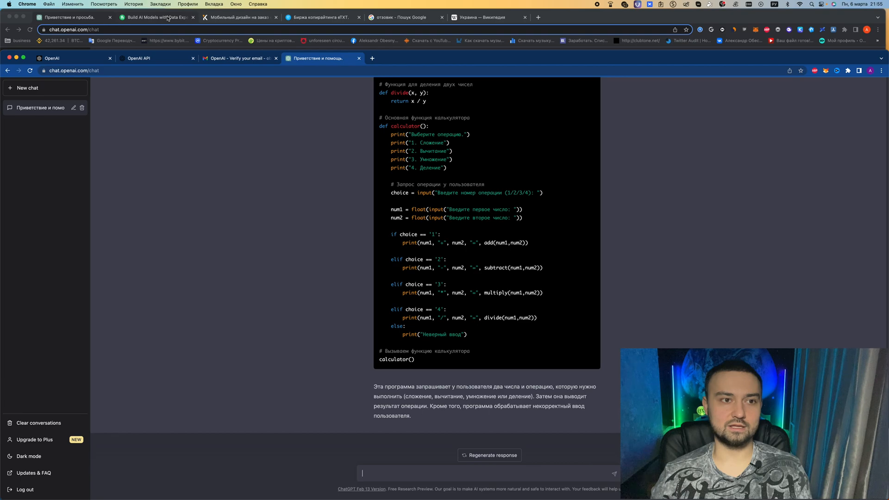
# Step: Return to the Fiverr AI models page with the Programming & Technology submenu
pyautogui.click(155, 17)
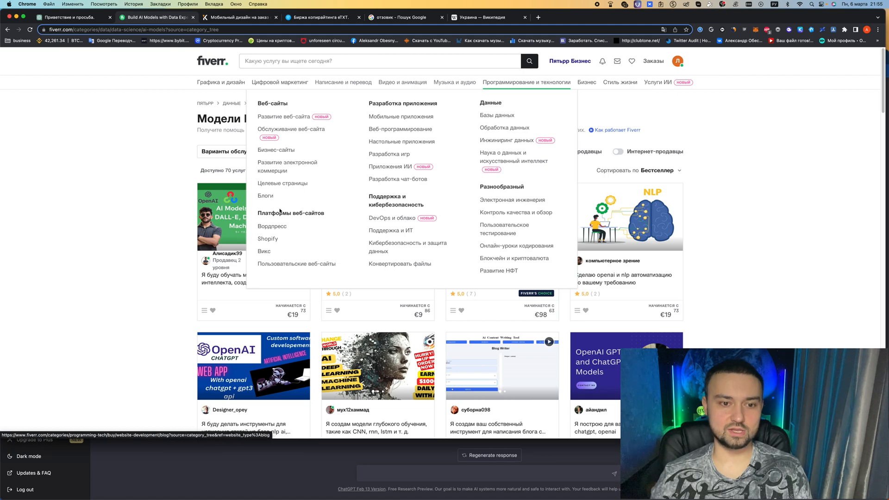
pyautogui.moveTo(409, 113)
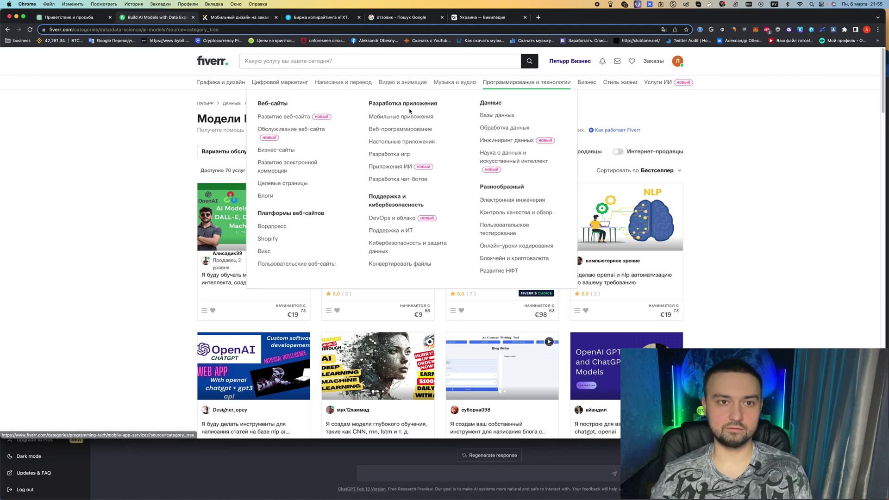